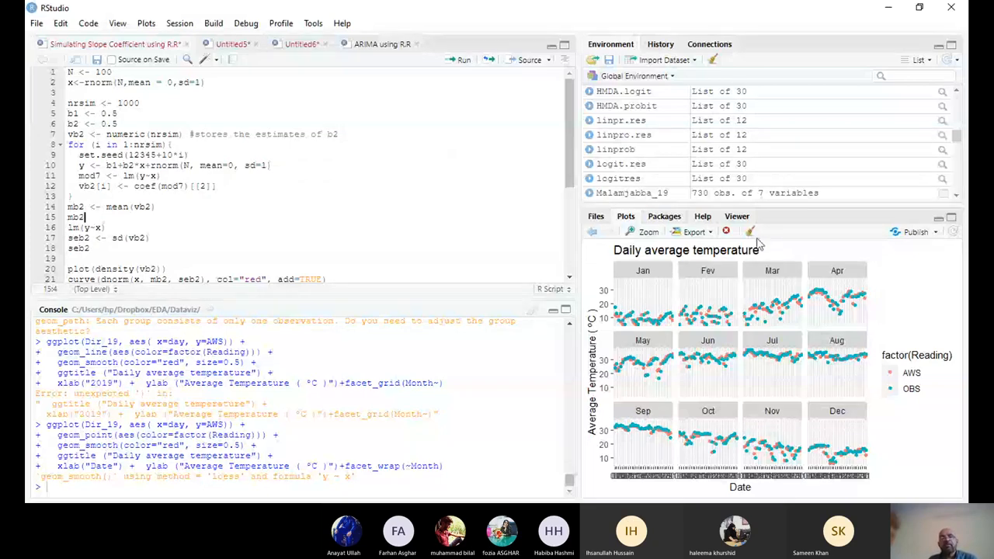
# Clear all plots from the plot history and confirm the removal
pyautogui.click(749, 231)
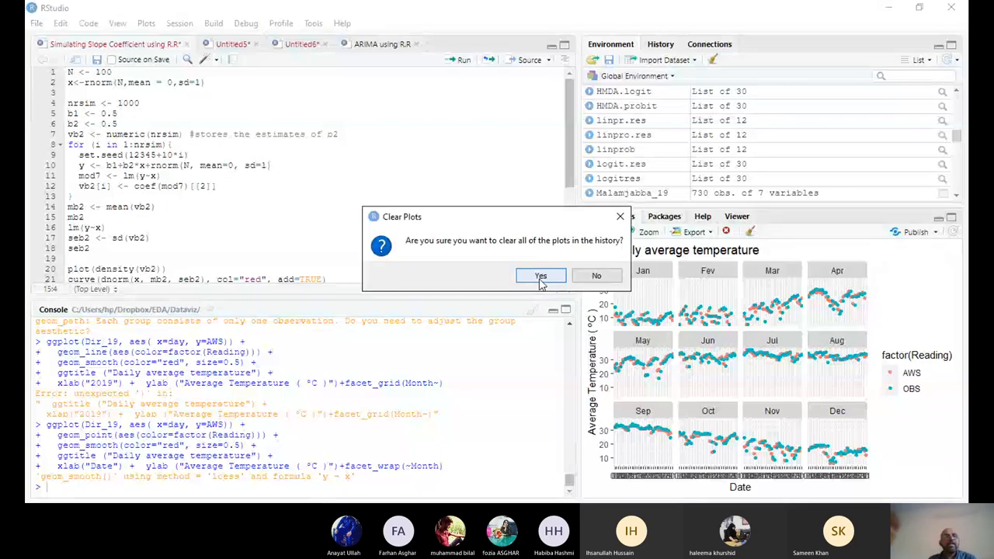
pyautogui.click(540, 276)
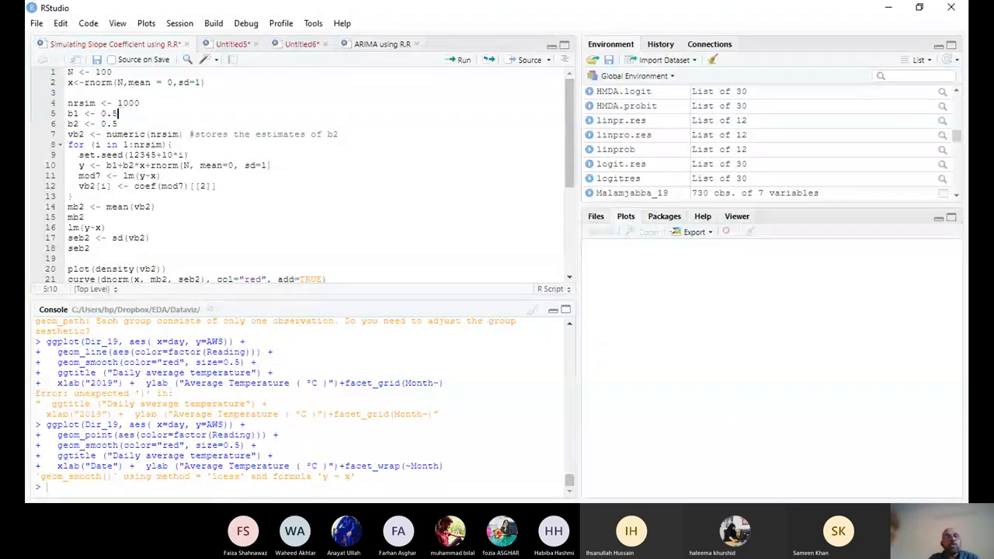
pyautogui.click(144, 124)
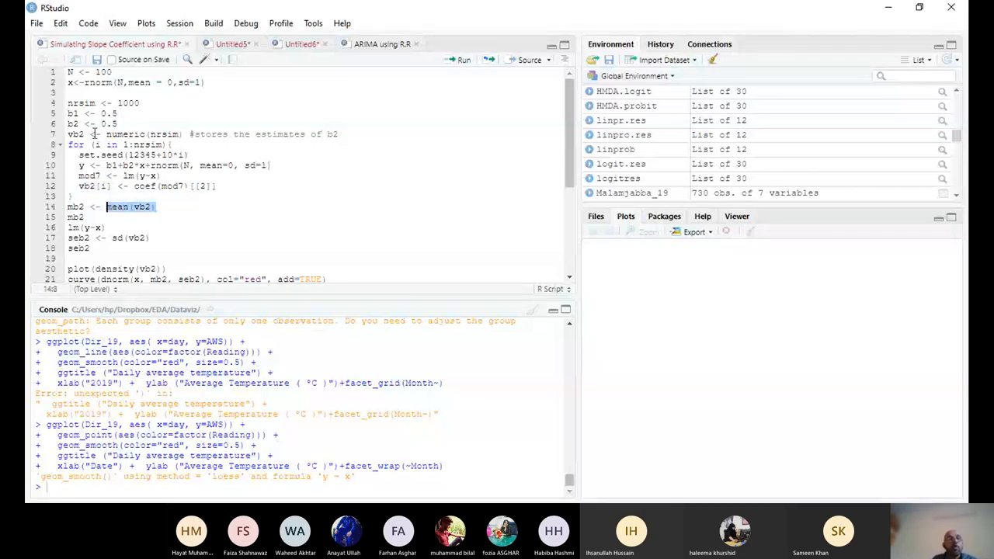
pyautogui.click(117, 123)
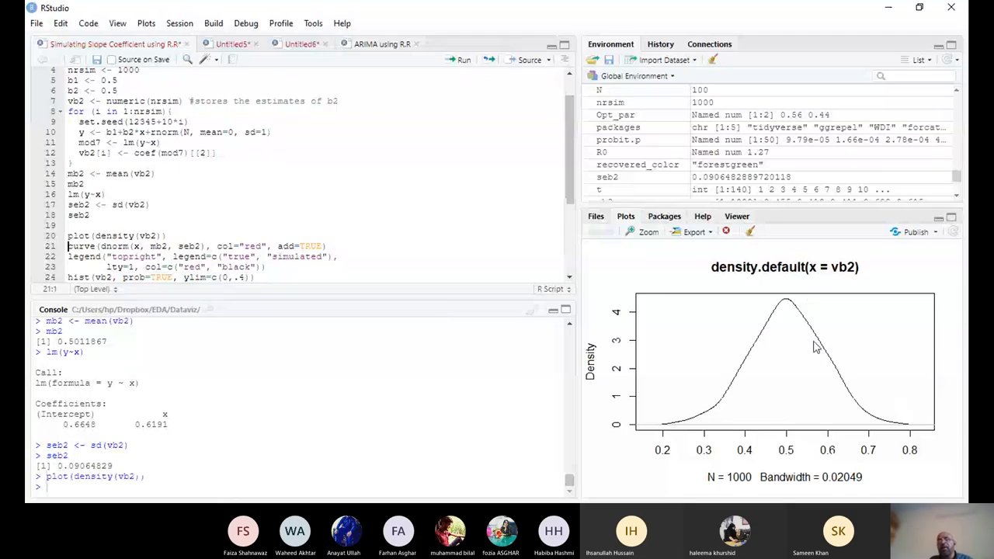
pyautogui.moveTo(675, 426)
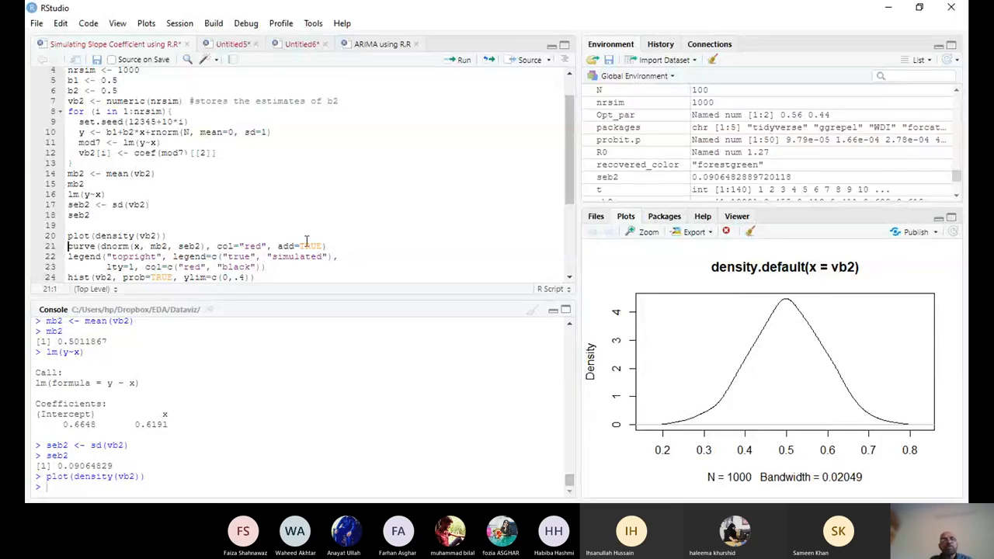
pyautogui.moveTo(308, 241)
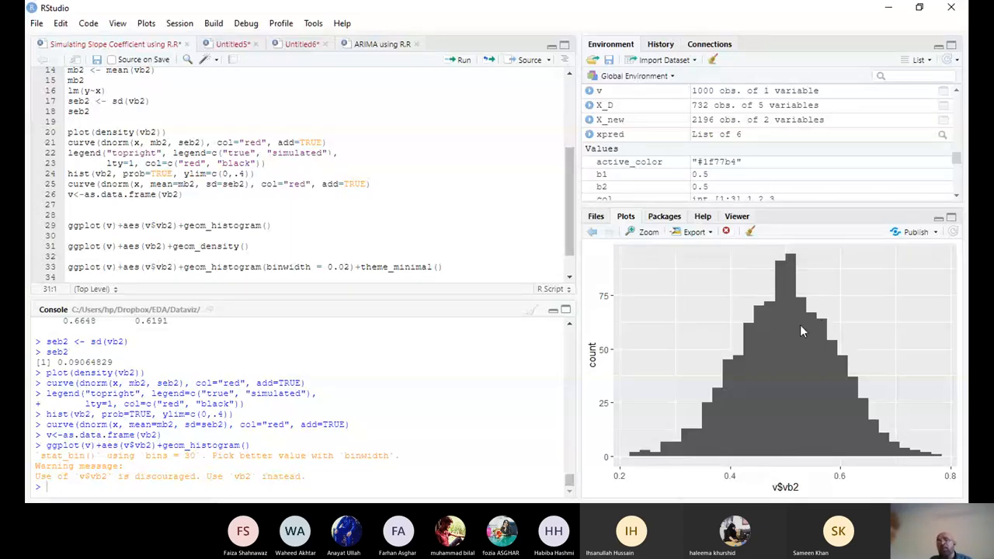
pyautogui.moveTo(807, 355)
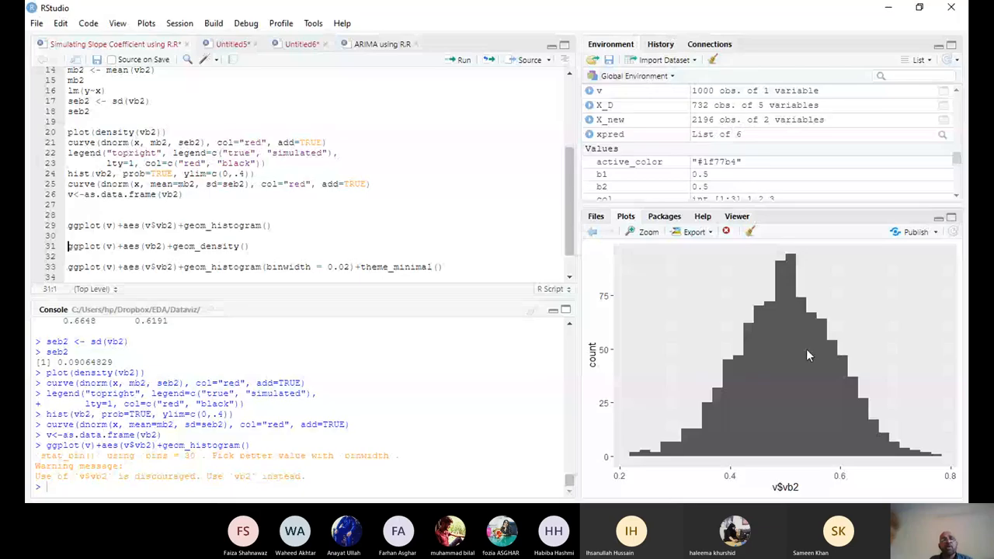
pyautogui.moveTo(750, 321)
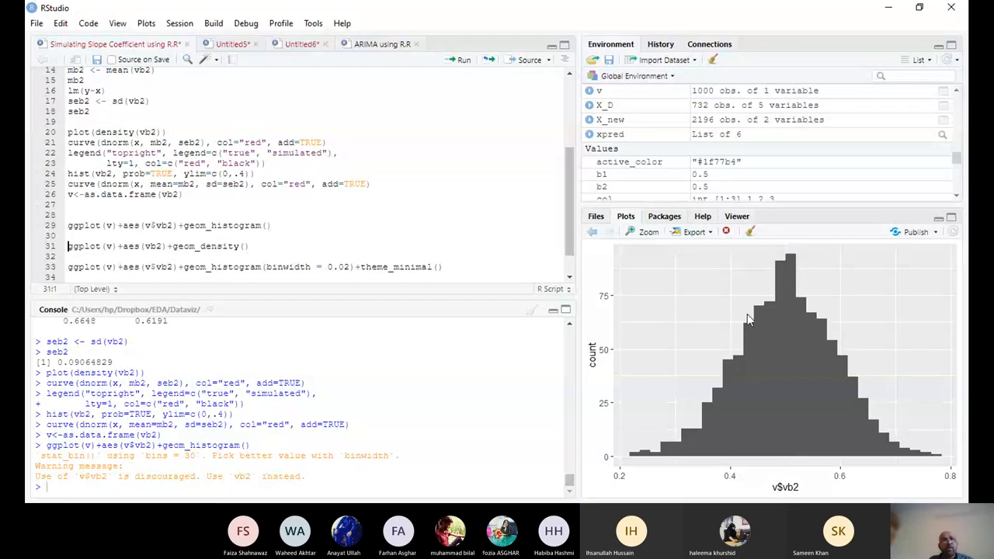
pyautogui.moveTo(843, 405)
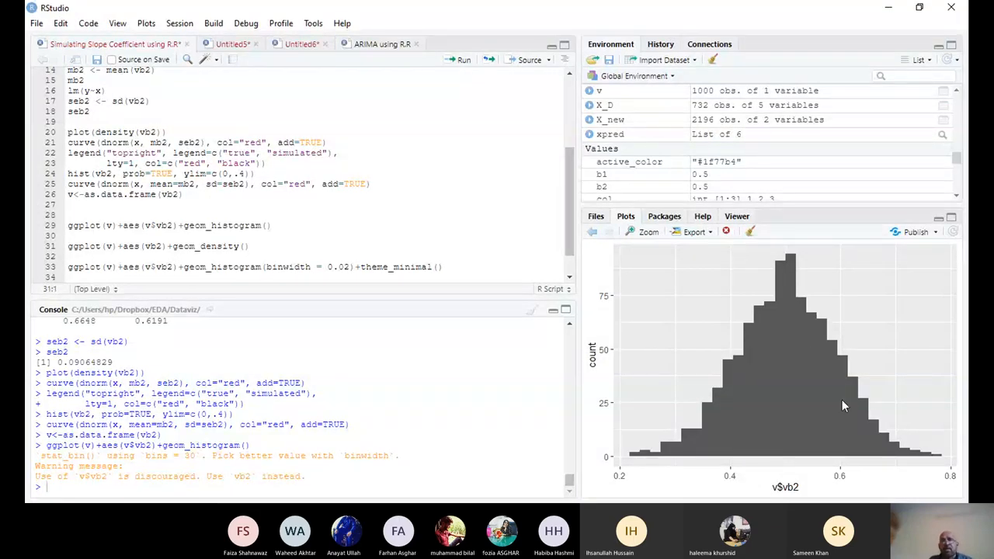